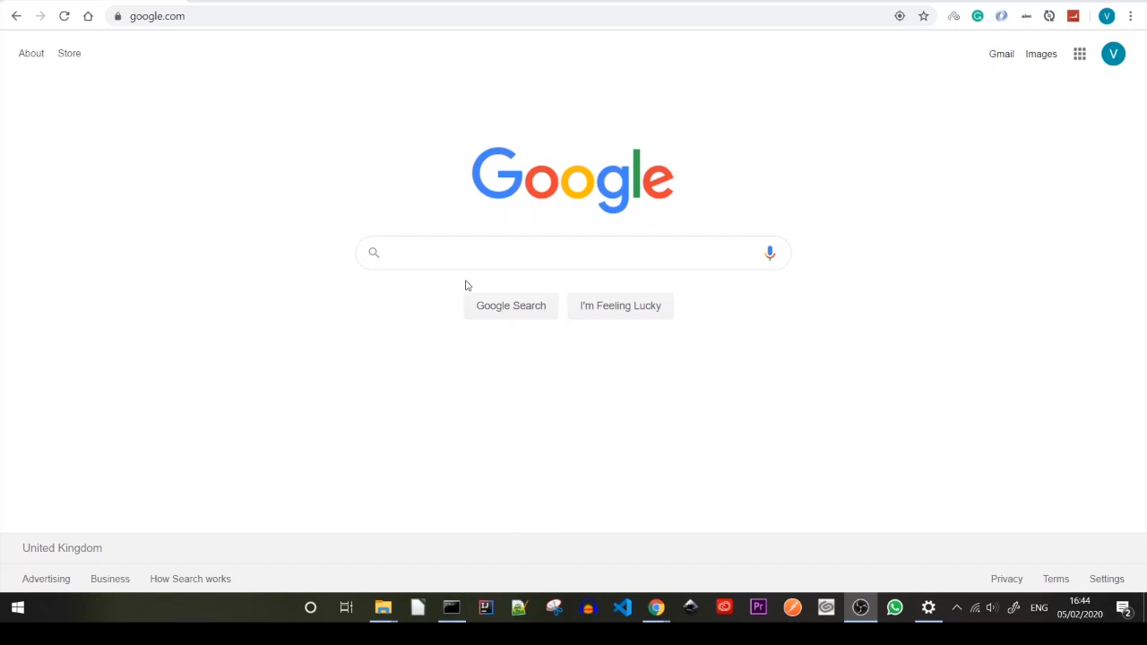
# Search Google for 'download java 8 oracle' and open the Java SE Development Kit 8 Downloads result.
pyautogui.write('download java 8 oracle')
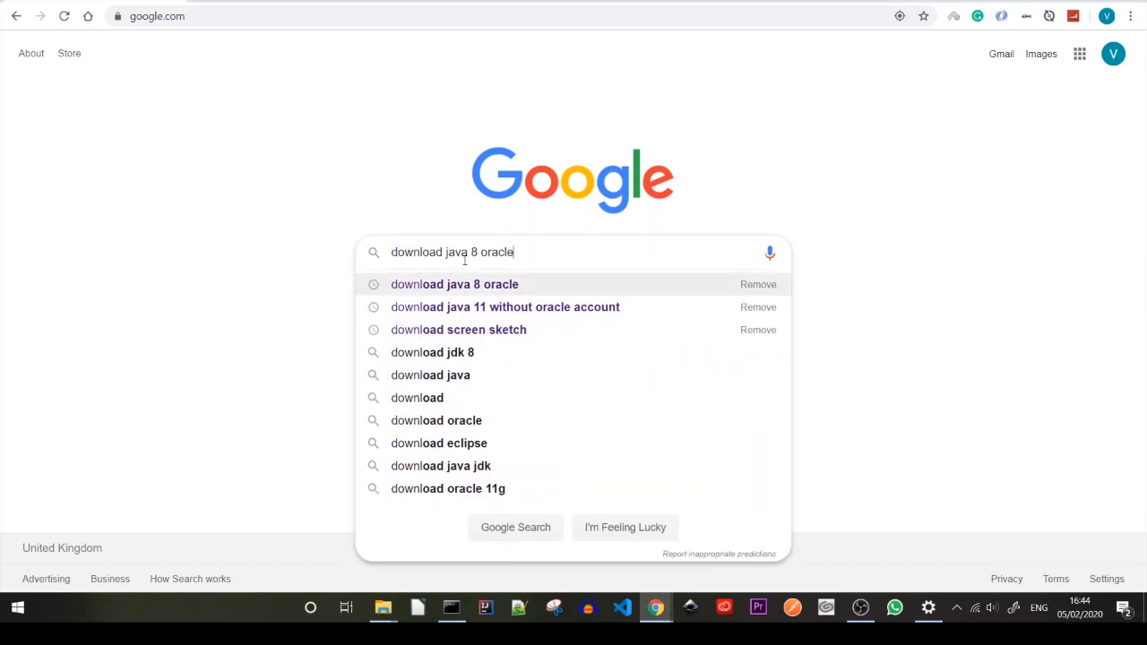
pyautogui.click(455, 283)
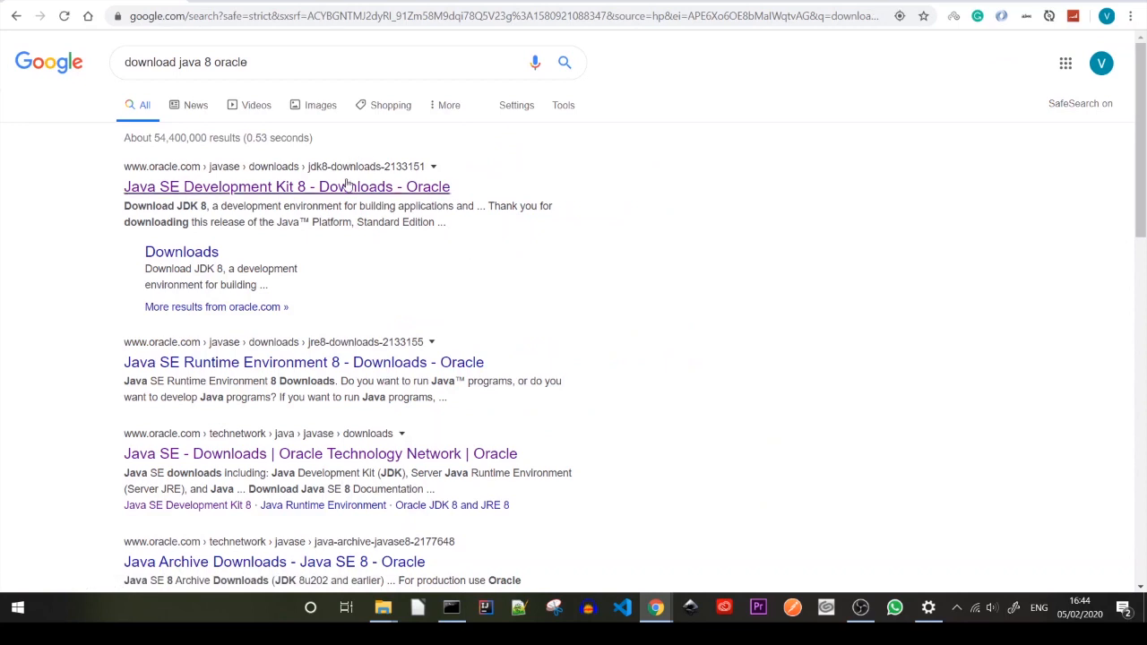
pyautogui.click(287, 186)
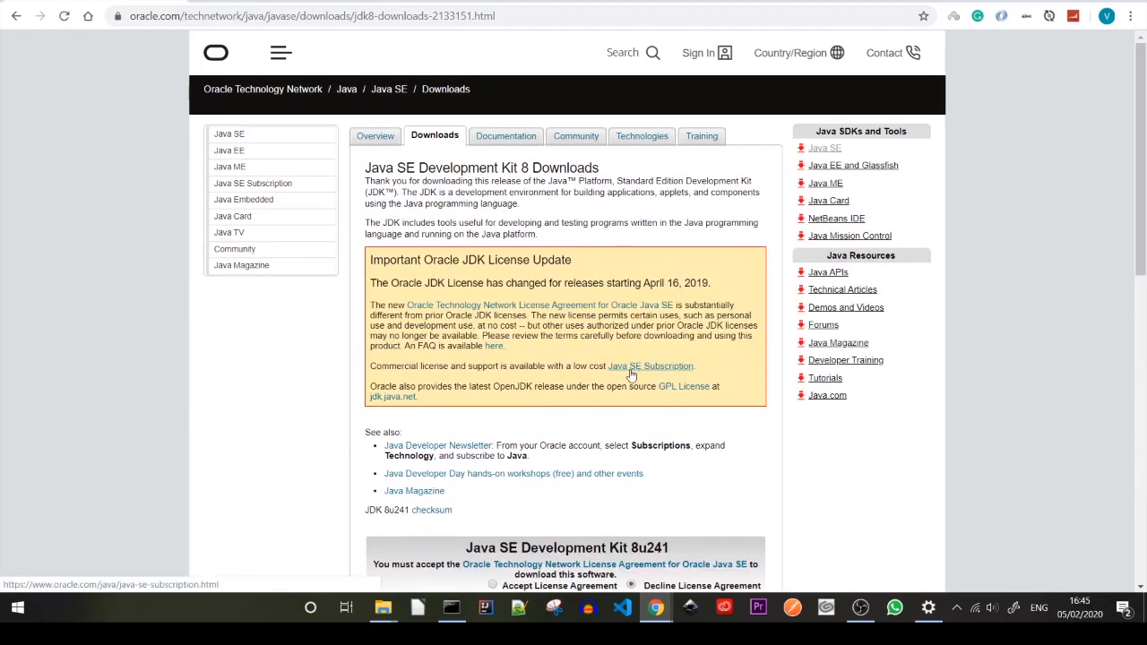
# Accept the JDK 8u241 license agreement and start downloading jdk-8u241-windows-x64.exe.
pyautogui.scroll(-3)
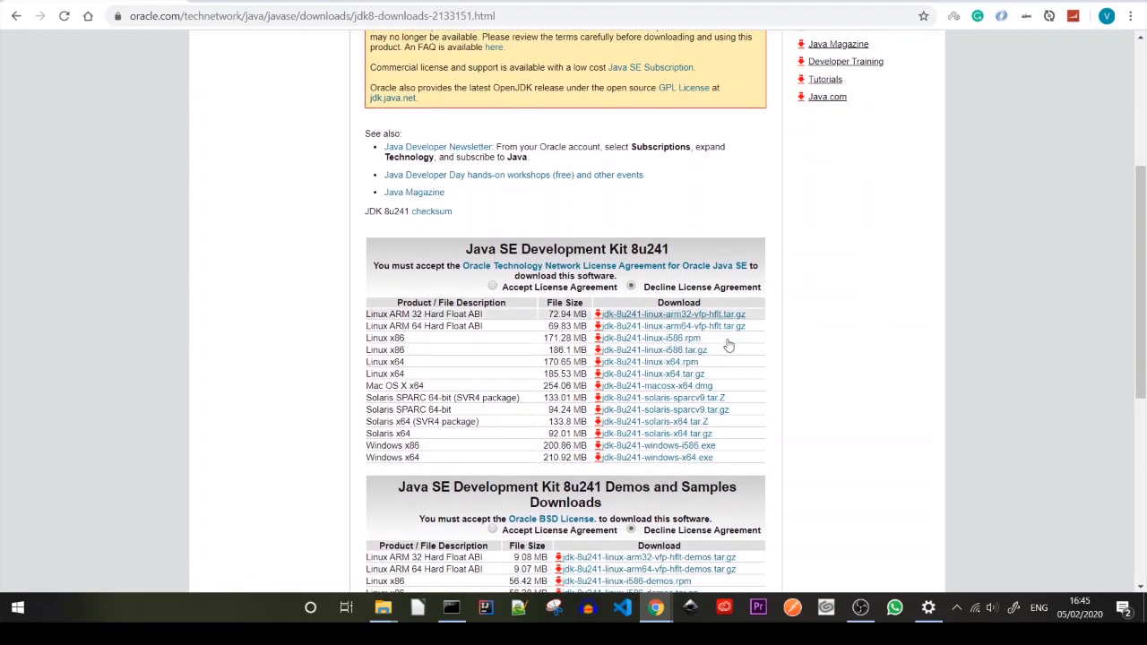
pyautogui.scroll(-3)
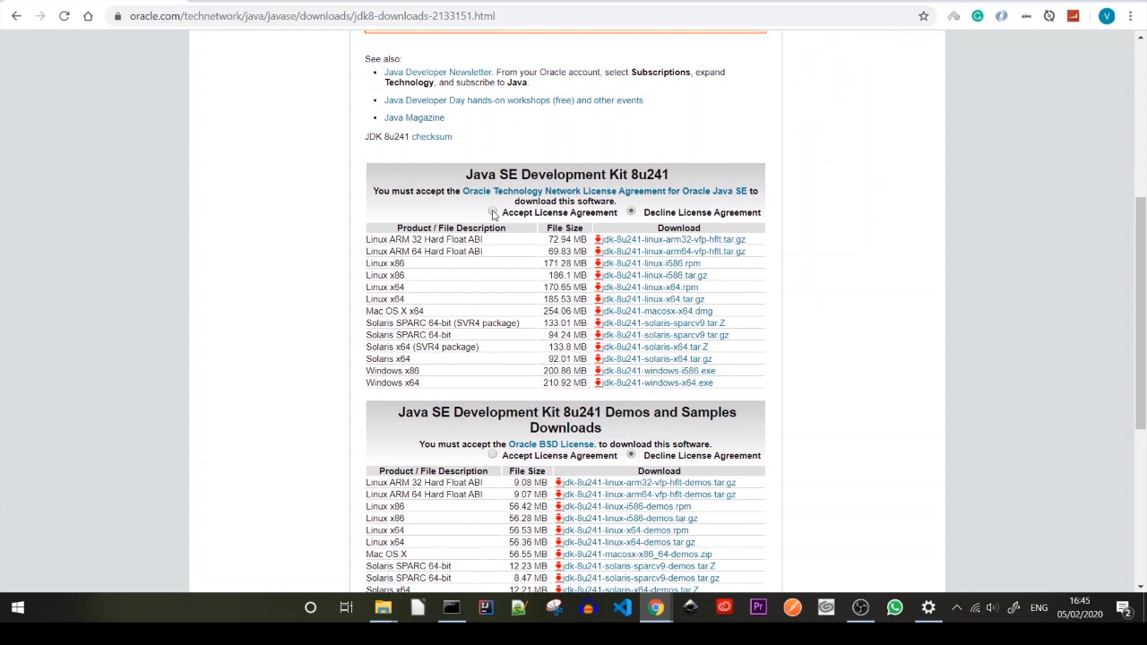
pyautogui.click(491, 212)
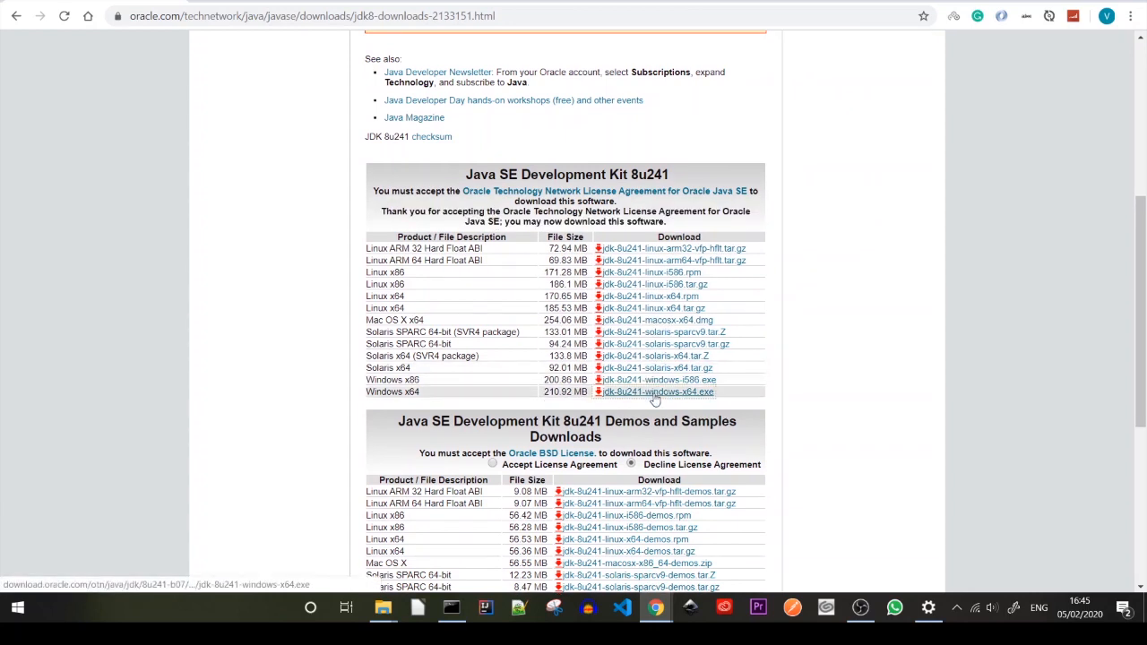
pyautogui.click(655, 390)
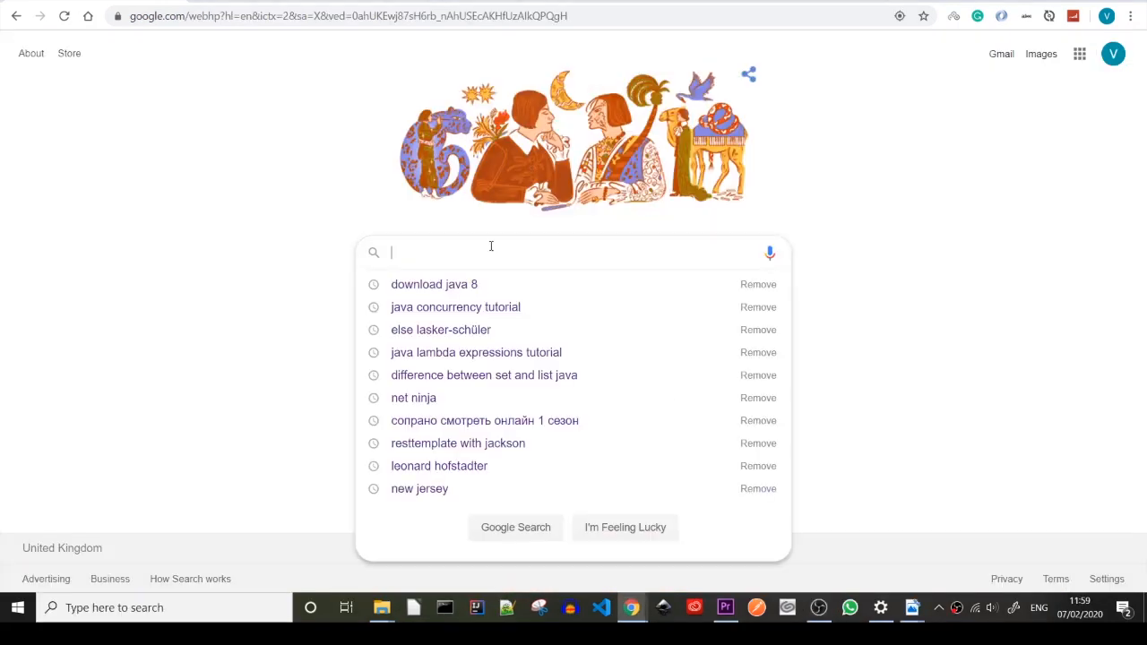
# Search Google for 'download java 8' and open java.com's 'Download Free Java Software' result.
pyautogui.write('download java')
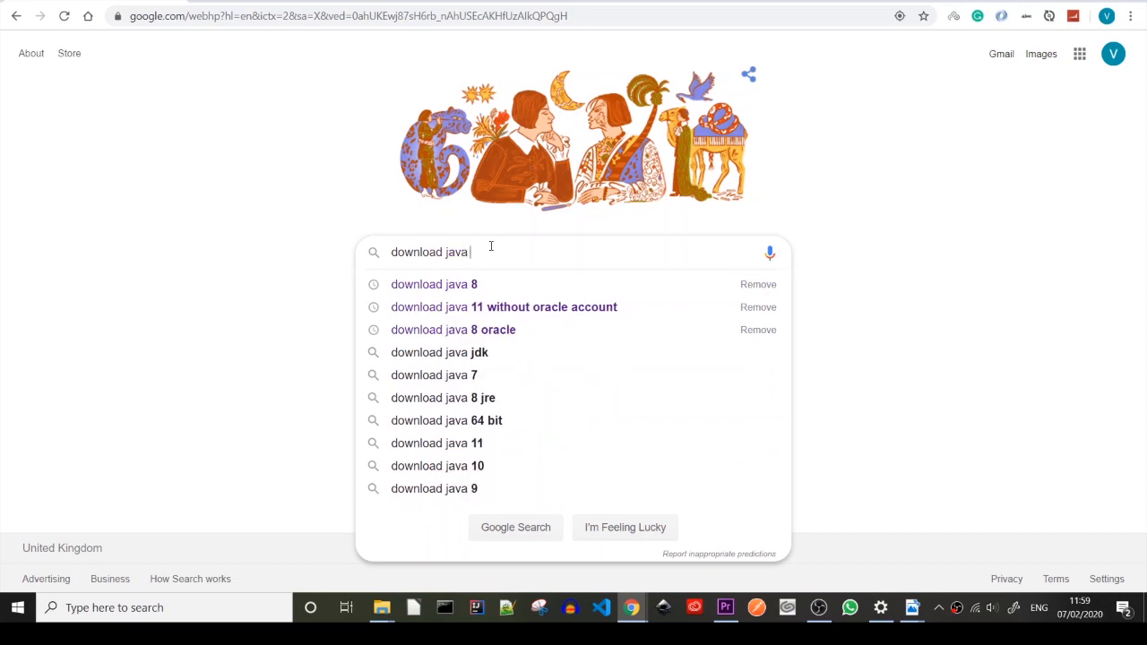
pyautogui.click(434, 284)
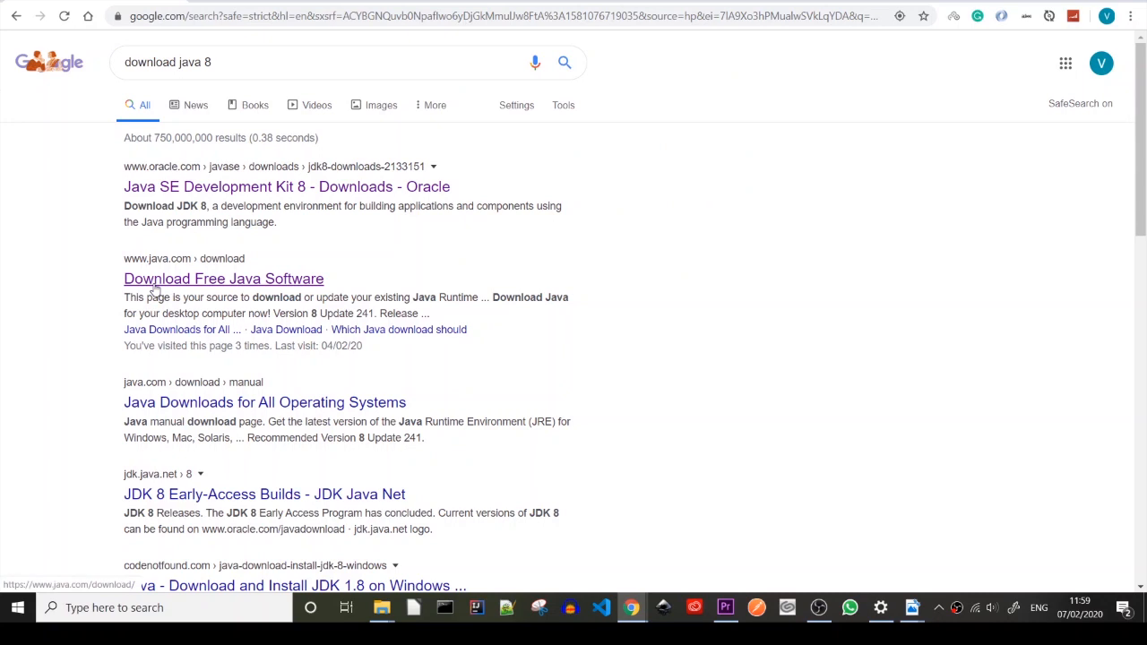
pyautogui.click(223, 280)
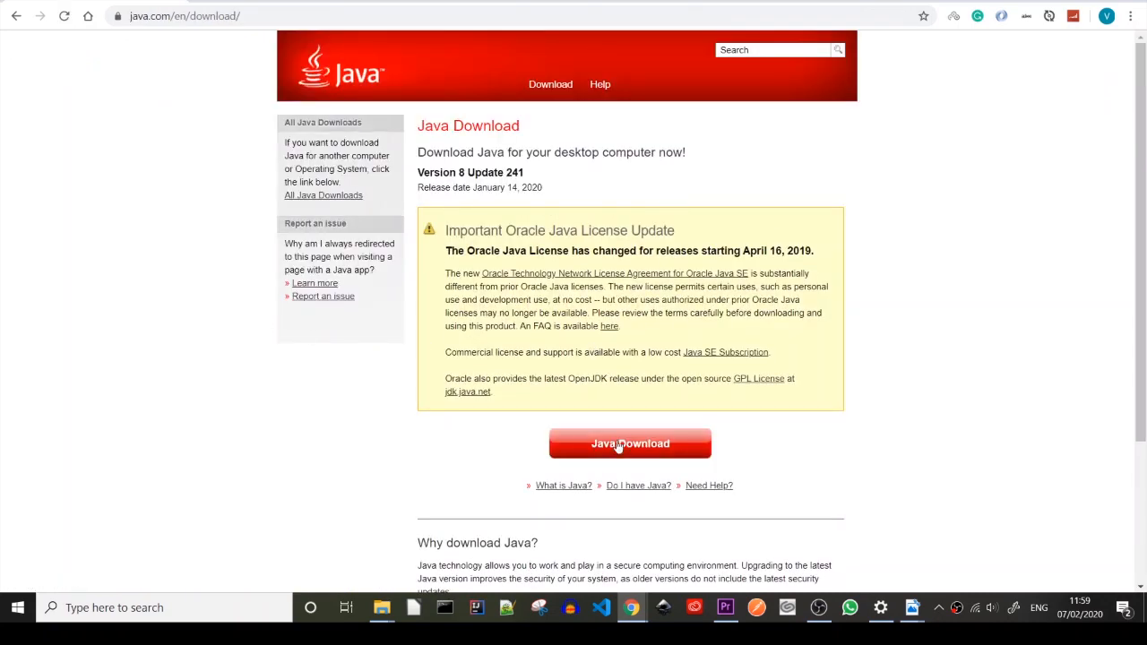
# Go to the Windows Java download and agree to the terms to start the free download.
pyautogui.click(631, 442)
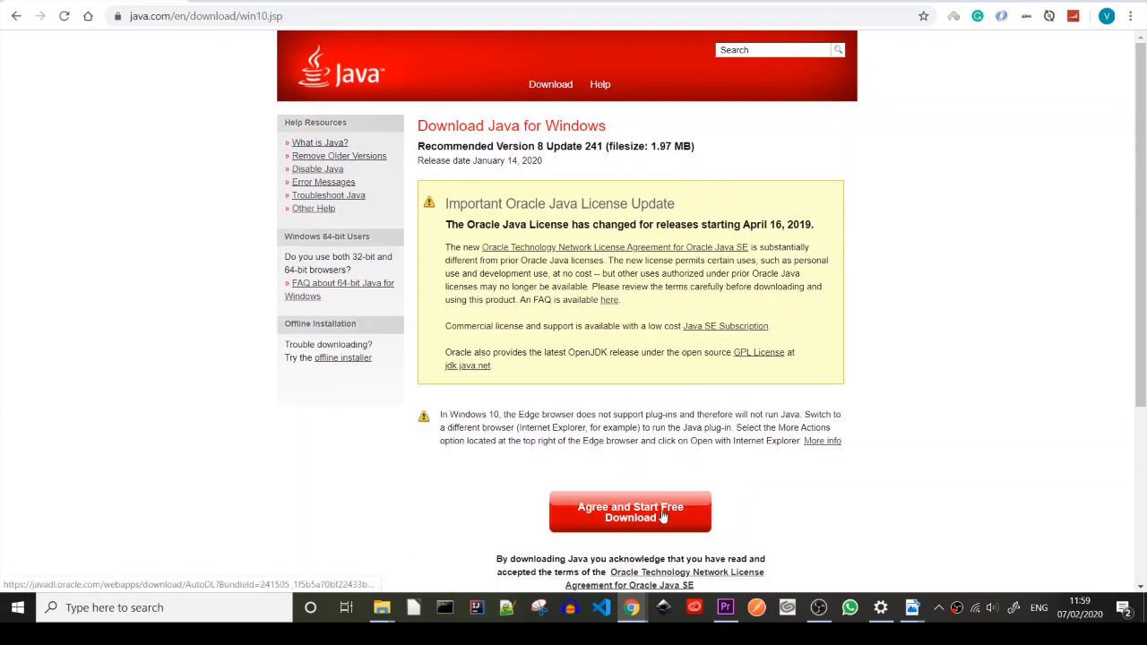
pyautogui.click(631, 513)
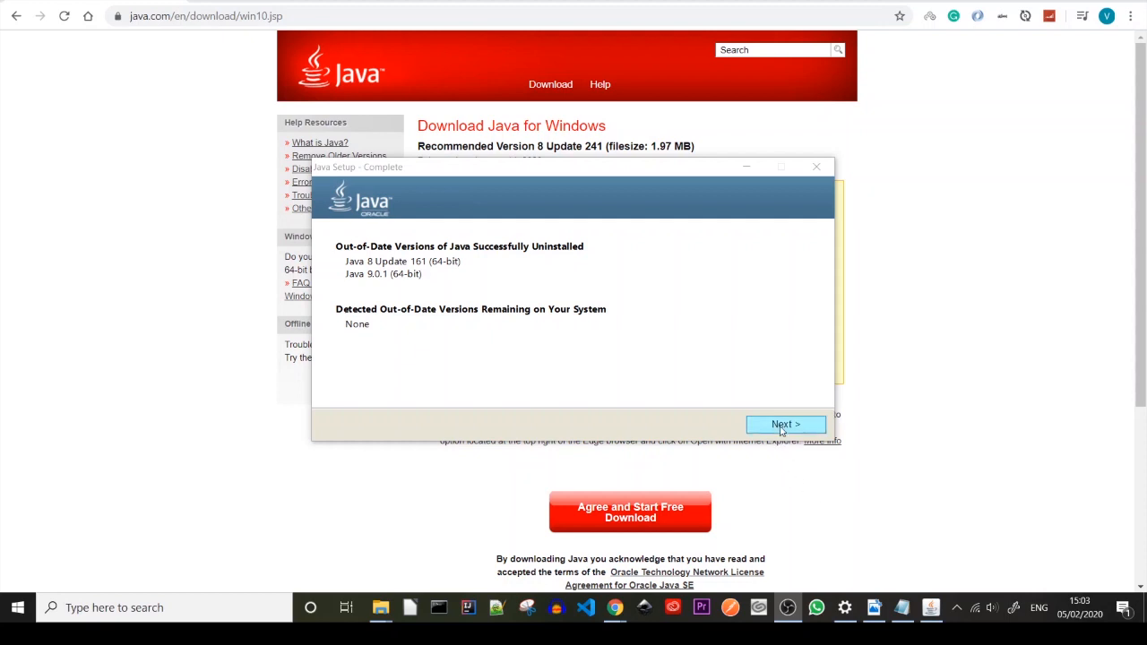
# Continue past the removed old Java versions, close the finished installer and bring up Command Prompt.
pyautogui.click(785, 423)
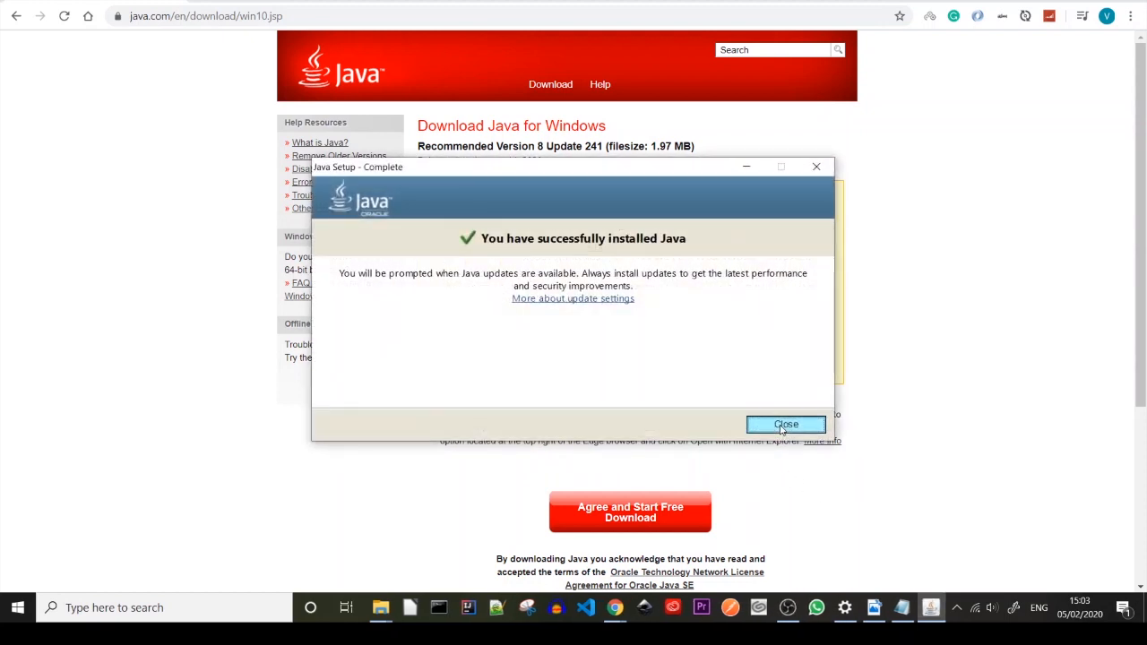
pyautogui.click(785, 422)
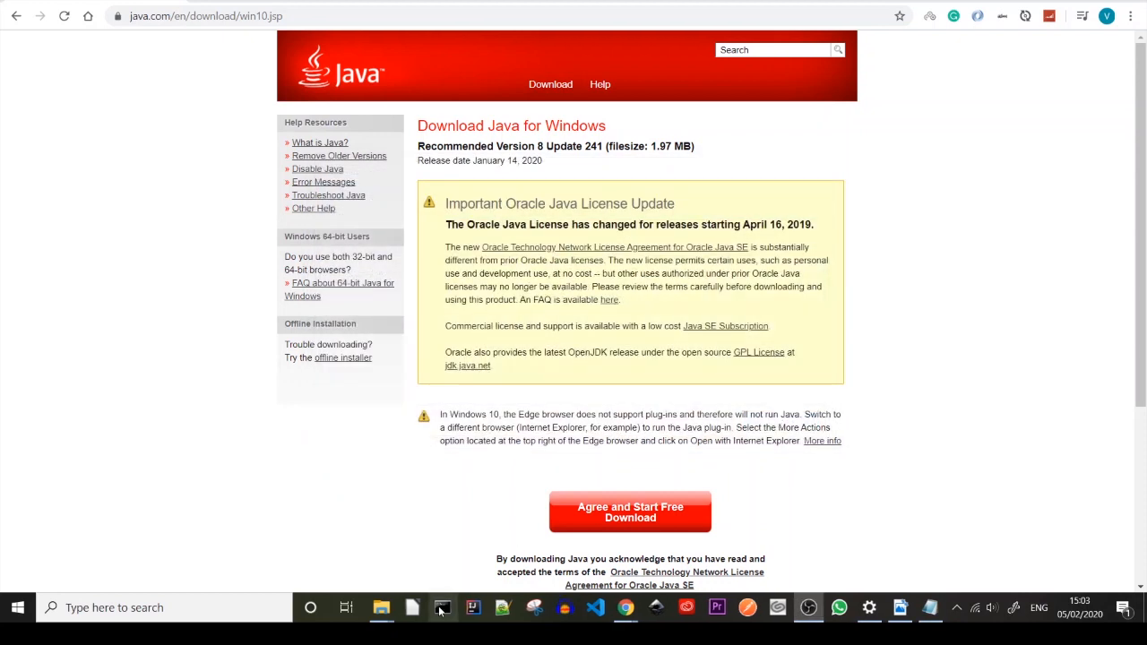
pyautogui.click(441, 607)
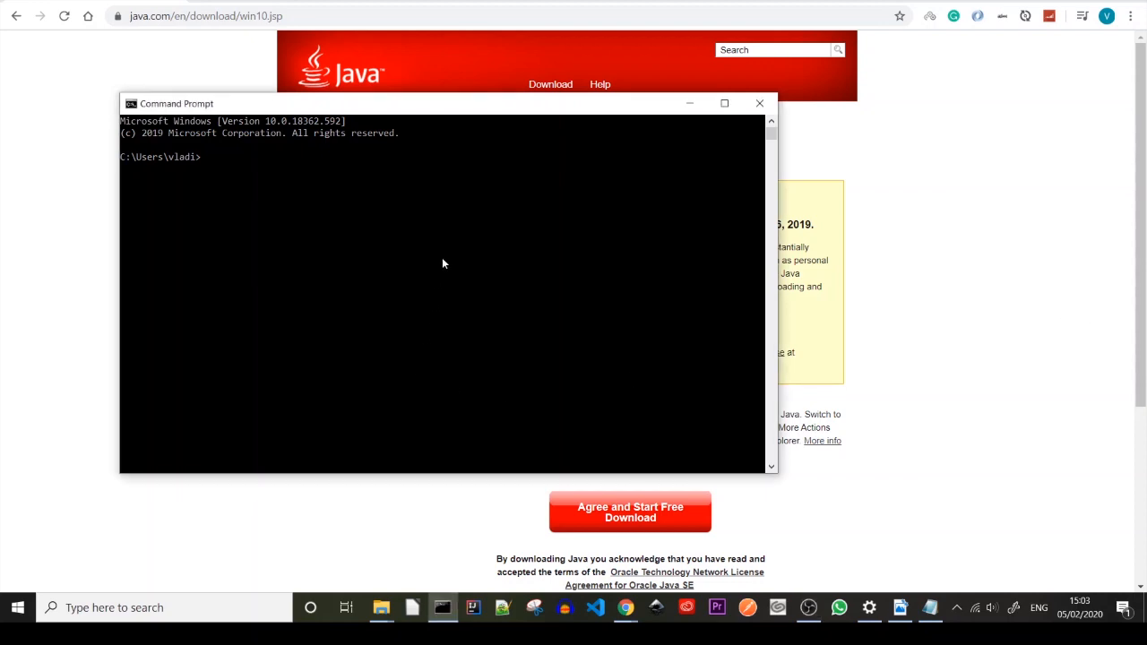
# Run 'java -version' in Command Prompt to see the installed Java version.
pyautogui.write('java')
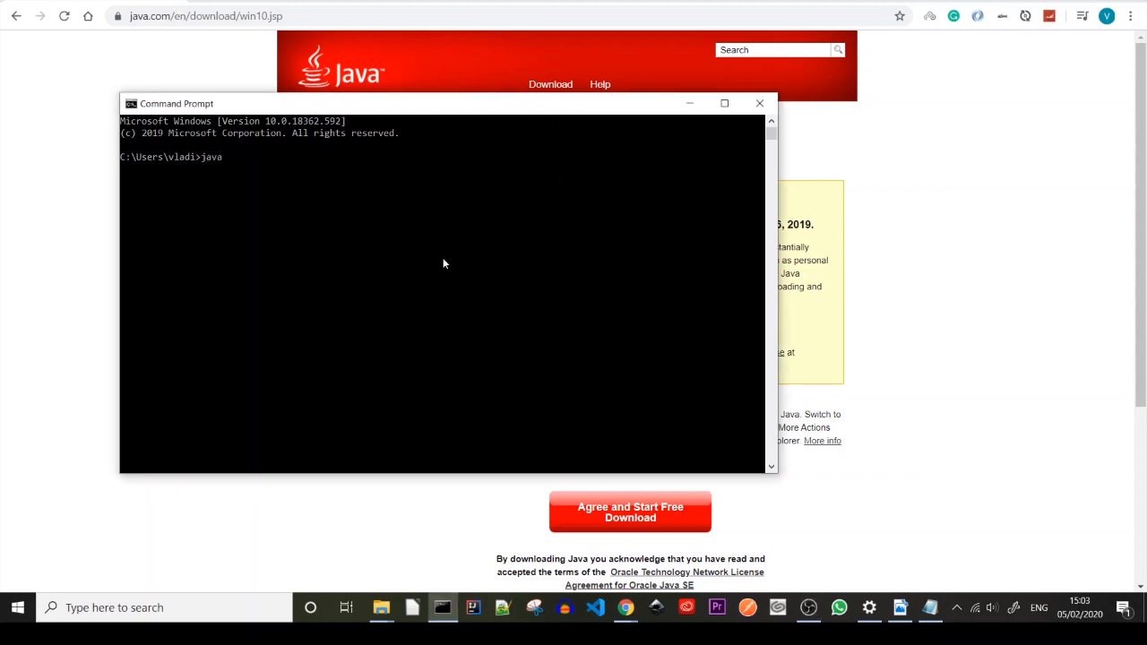
pyautogui.write('-version')
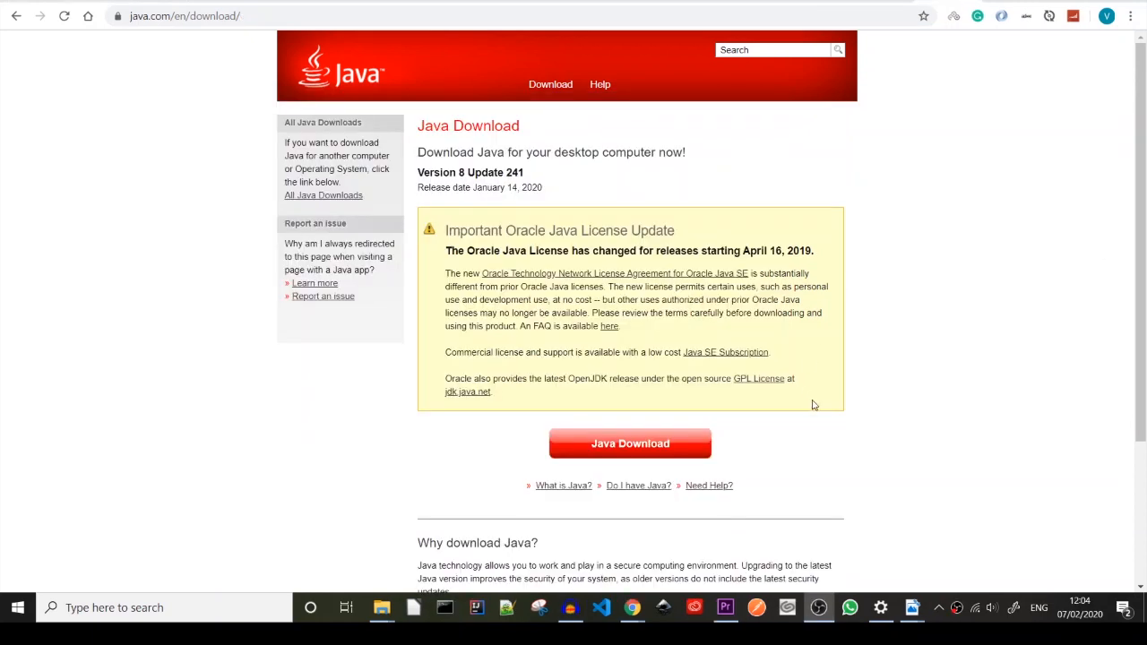
# Search Settings for 'envir' and reach the Environment Variables dialog via System Properties.
pyautogui.click(882, 608)
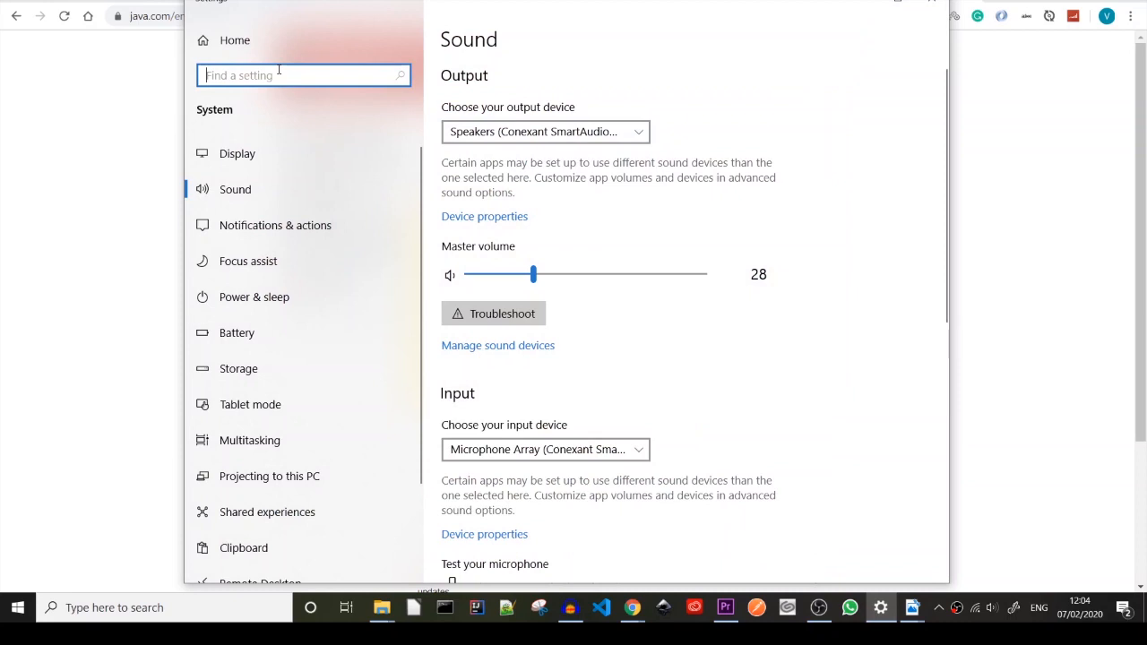
pyautogui.write('envir')
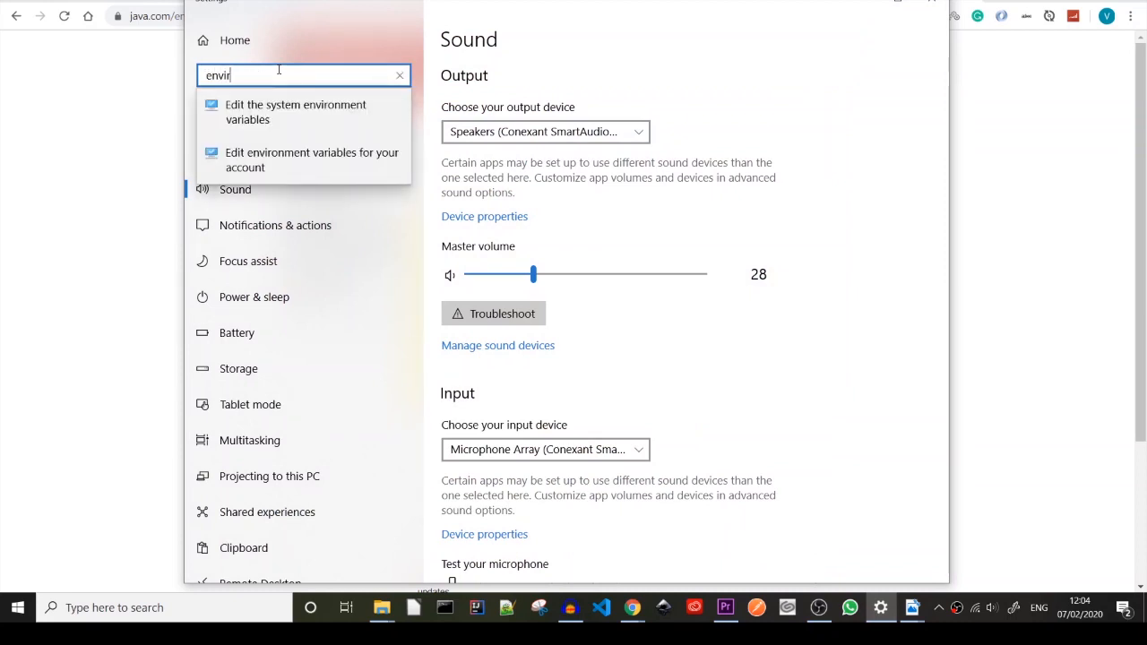
pyautogui.click(294, 111)
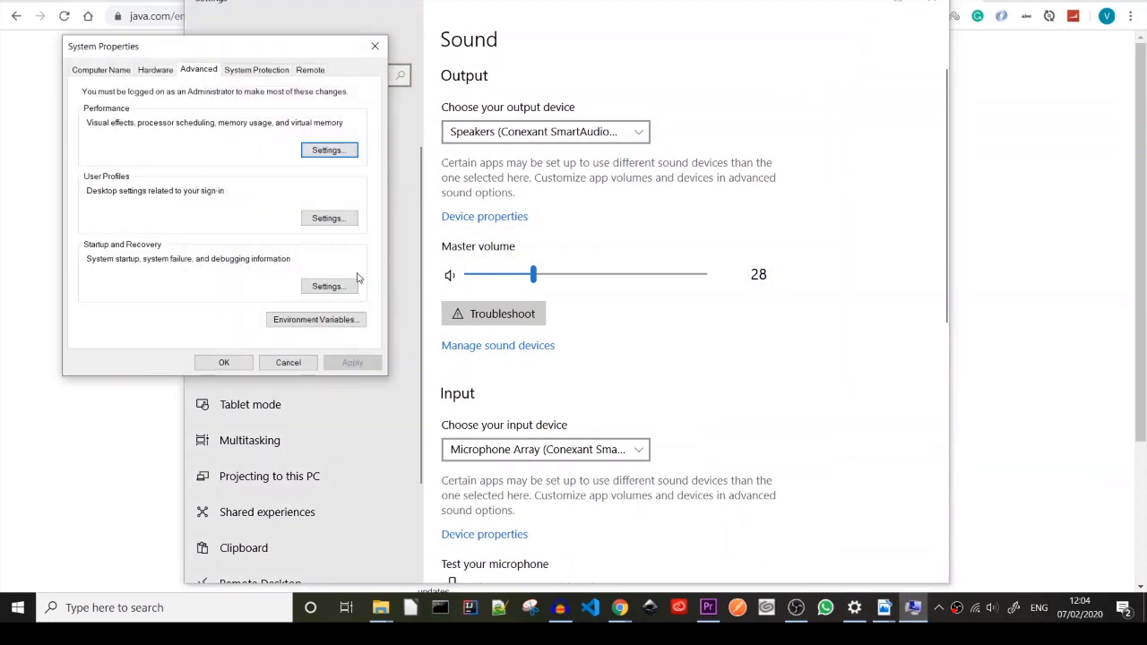
pyautogui.click(315, 319)
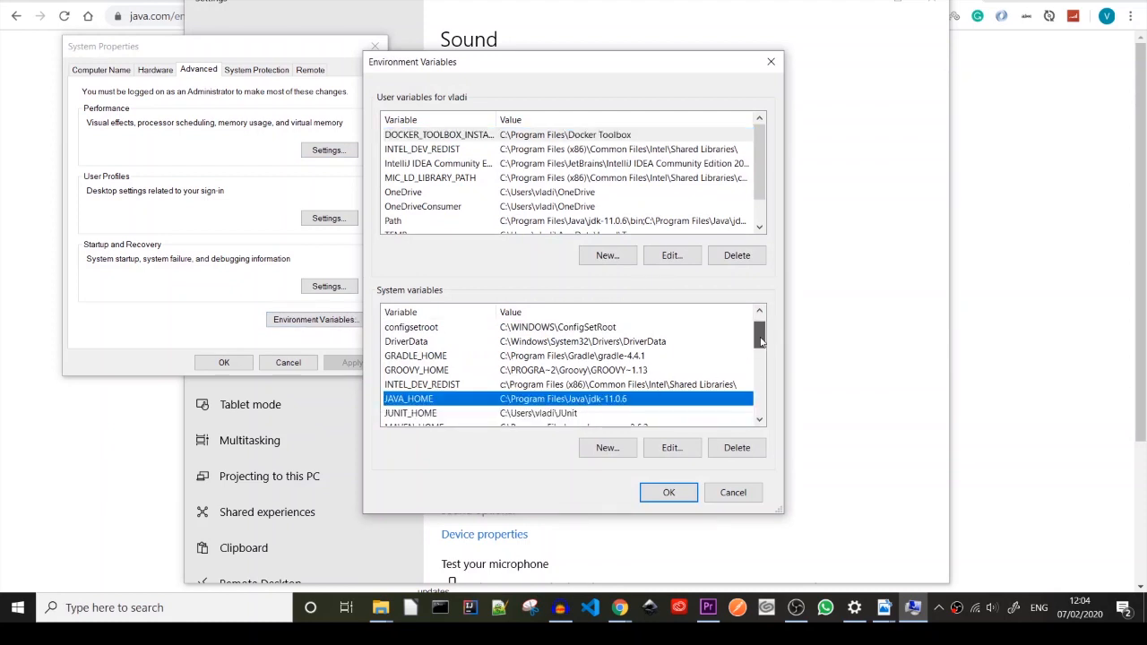
# Review the JAVA_HOME system variable unchanged, then bring up the Path variable's entry list.
pyautogui.scroll(-3)
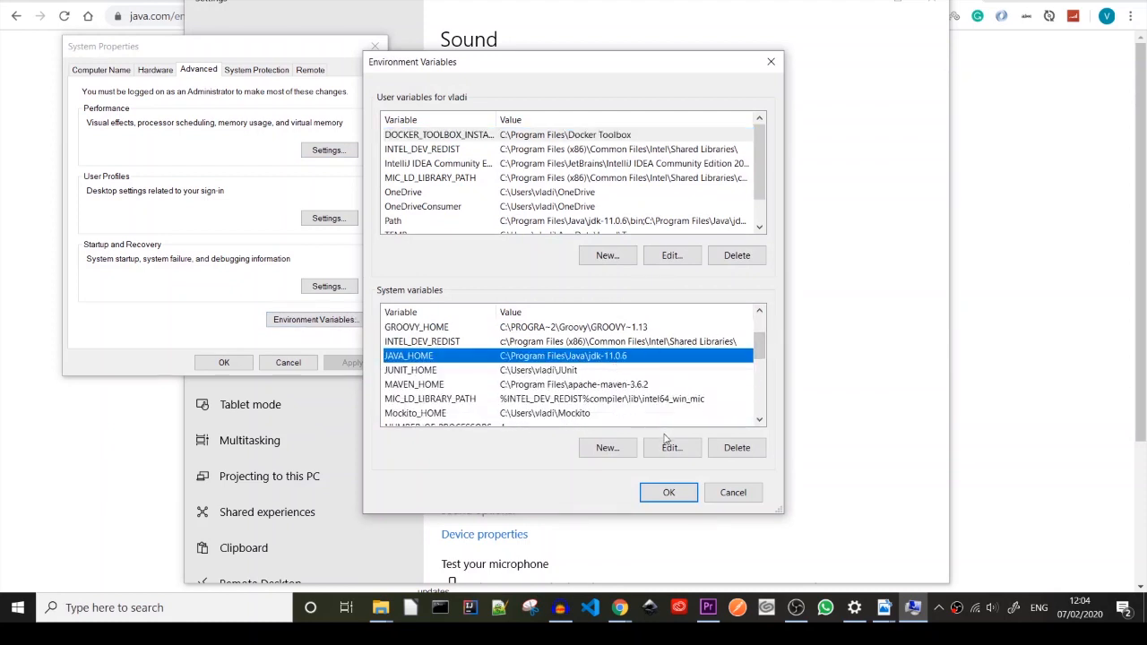
pyautogui.click(670, 448)
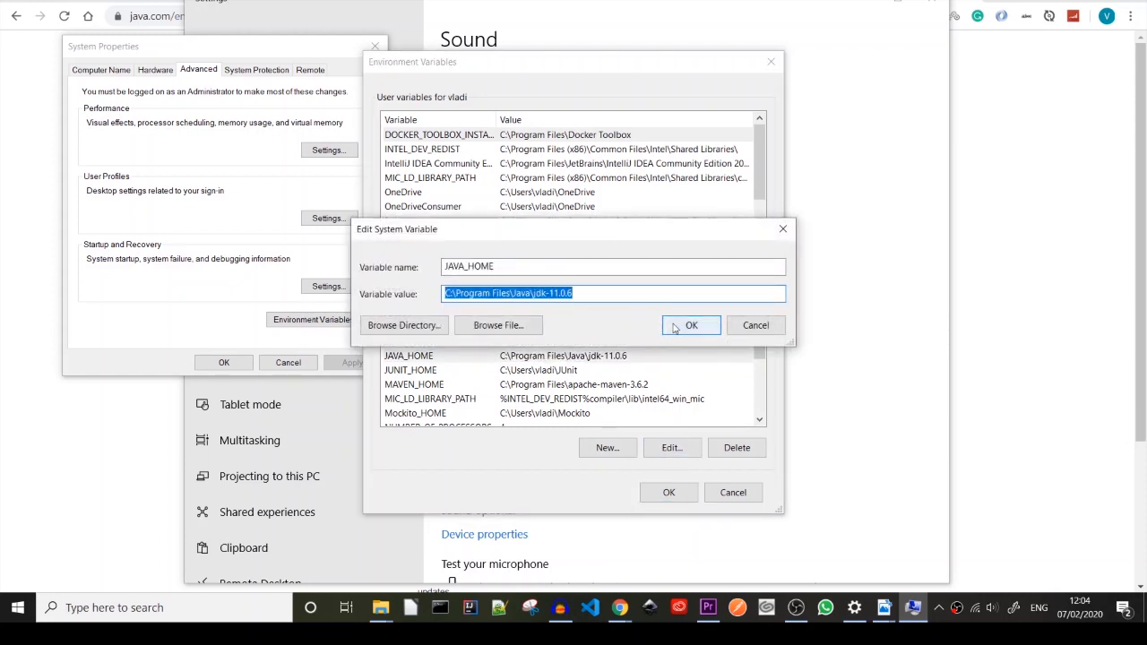
pyautogui.click(692, 327)
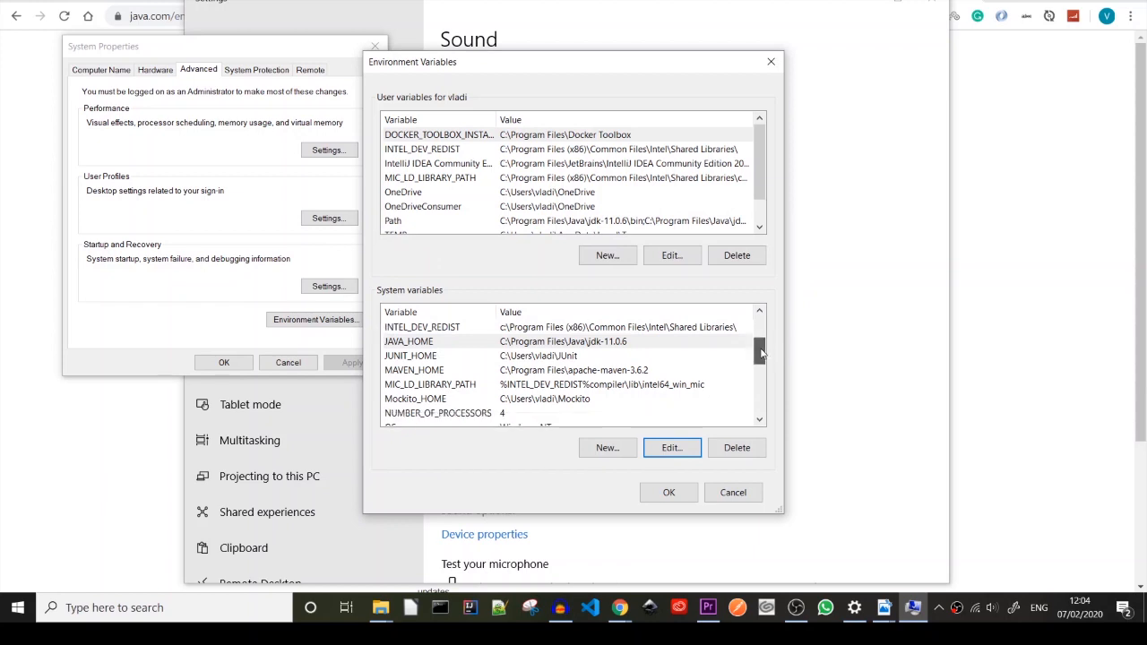
pyautogui.scroll(-3)
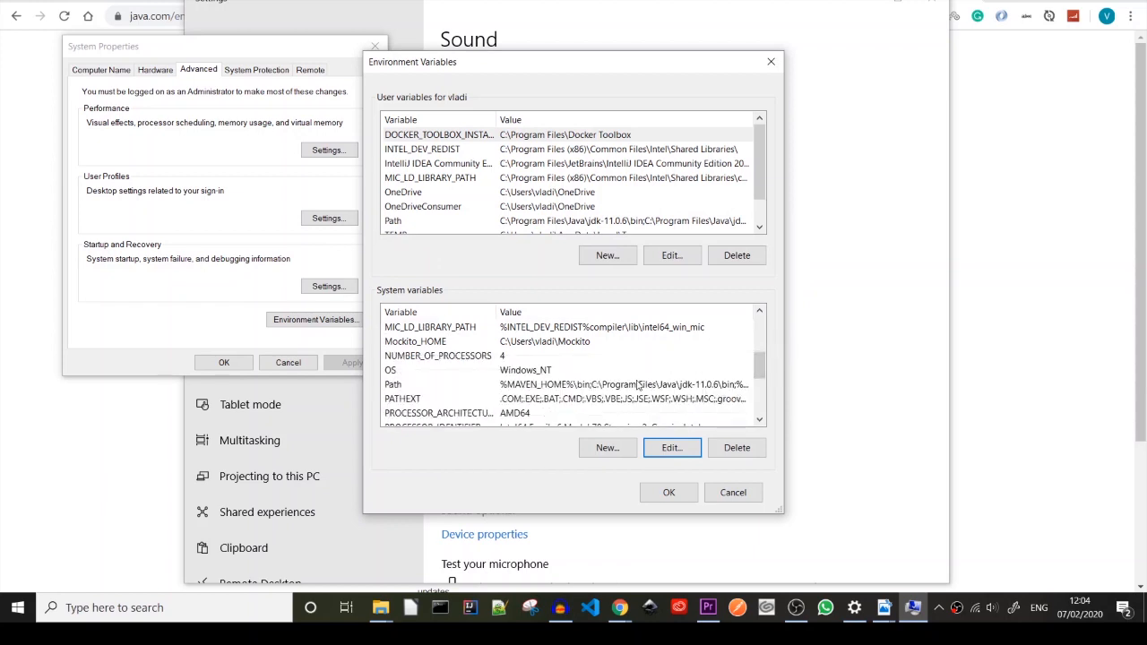
pyautogui.click(671, 448)
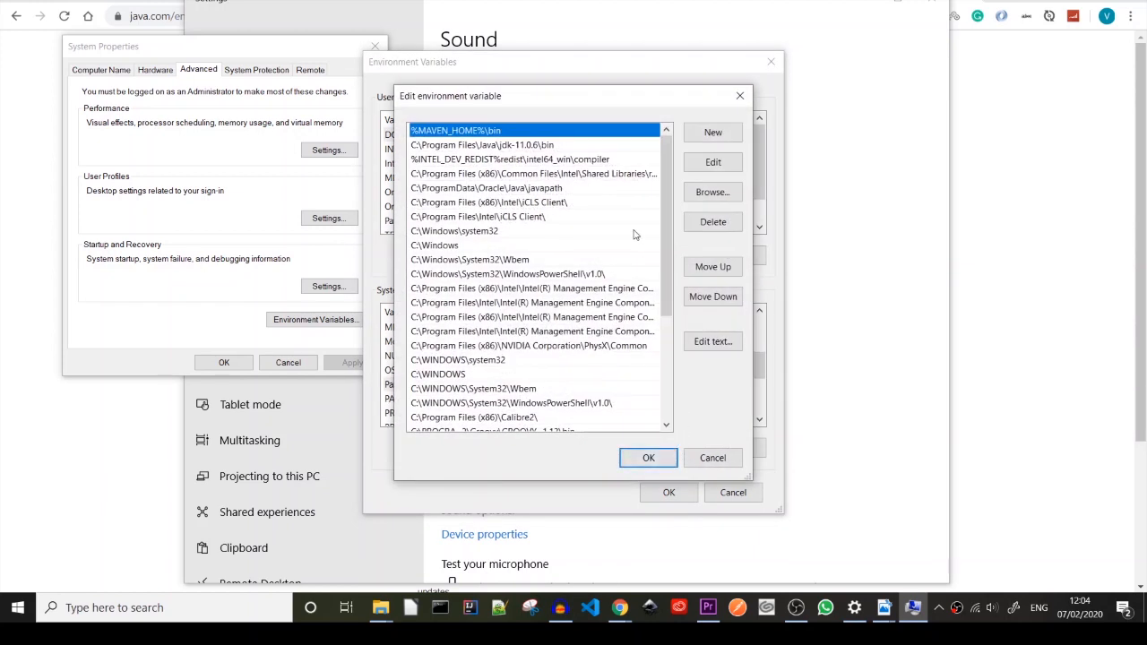